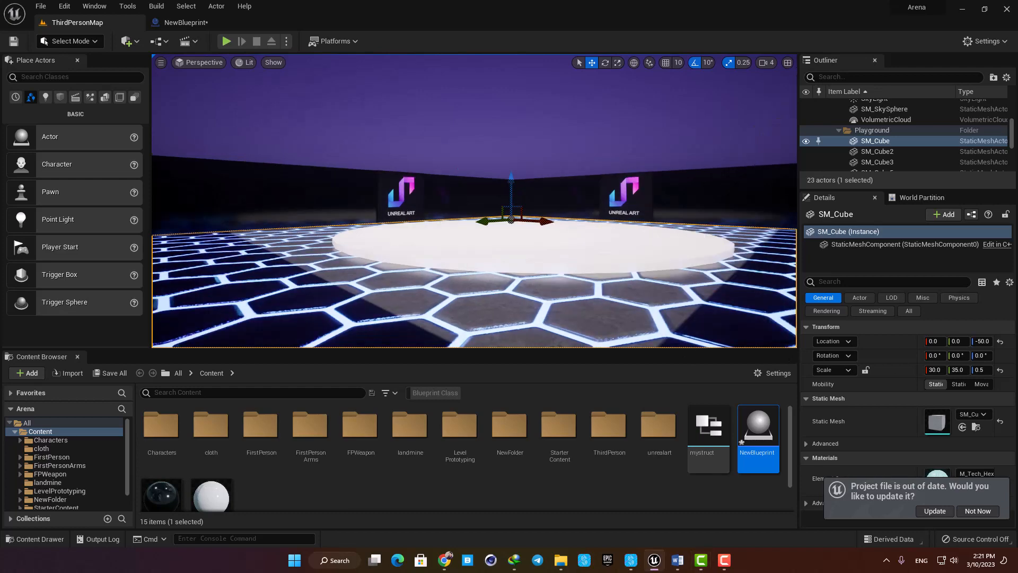
Open NewBlueprint's Event Graph and add a Gate node from Flow Control.
{"action": "double_click", "coordinate": [757, 425]}
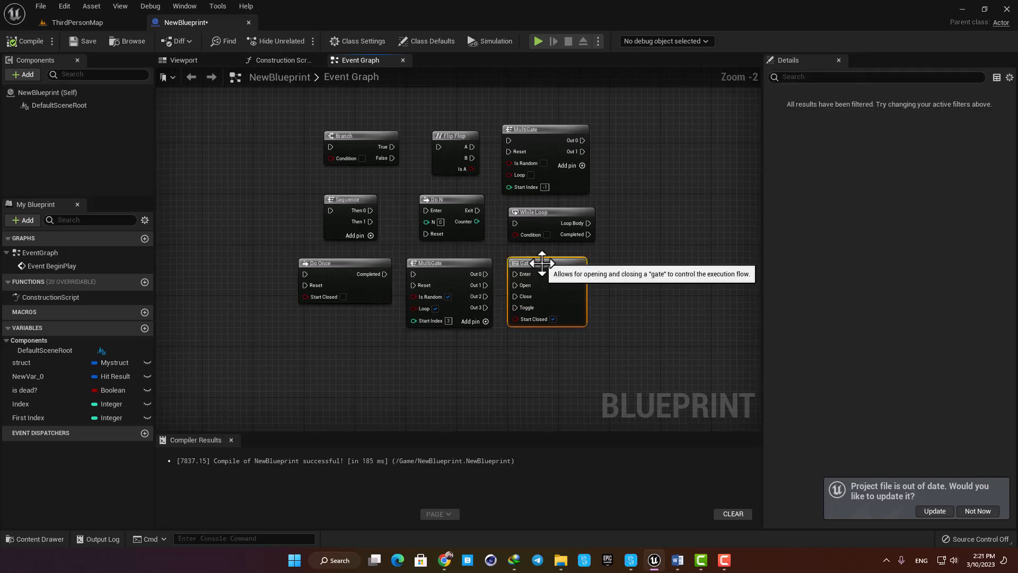
{"action": "scroll", "scroll_direction": "up", "scroll_amount": 3}
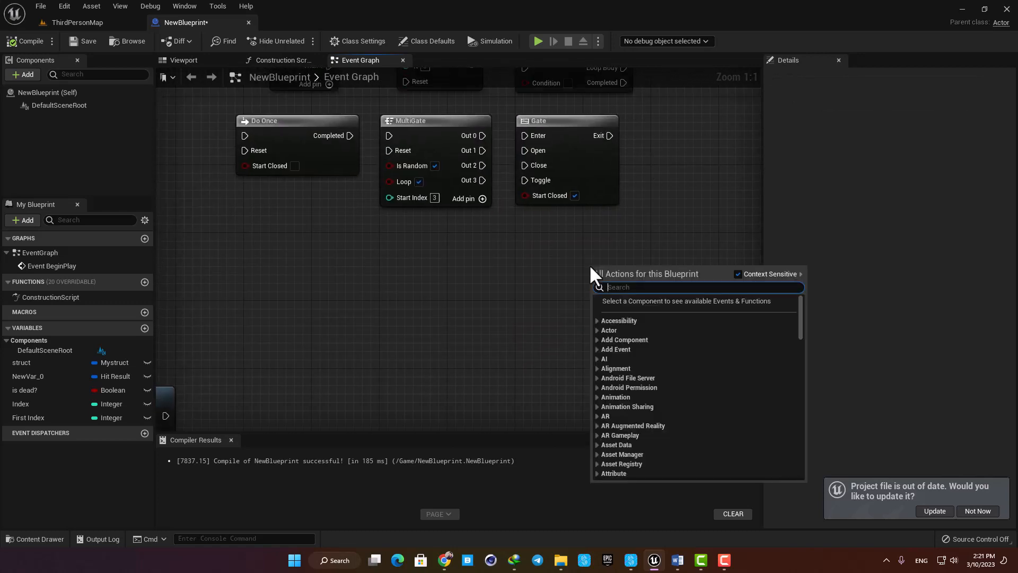
{"action": "type", "text": "gate"}
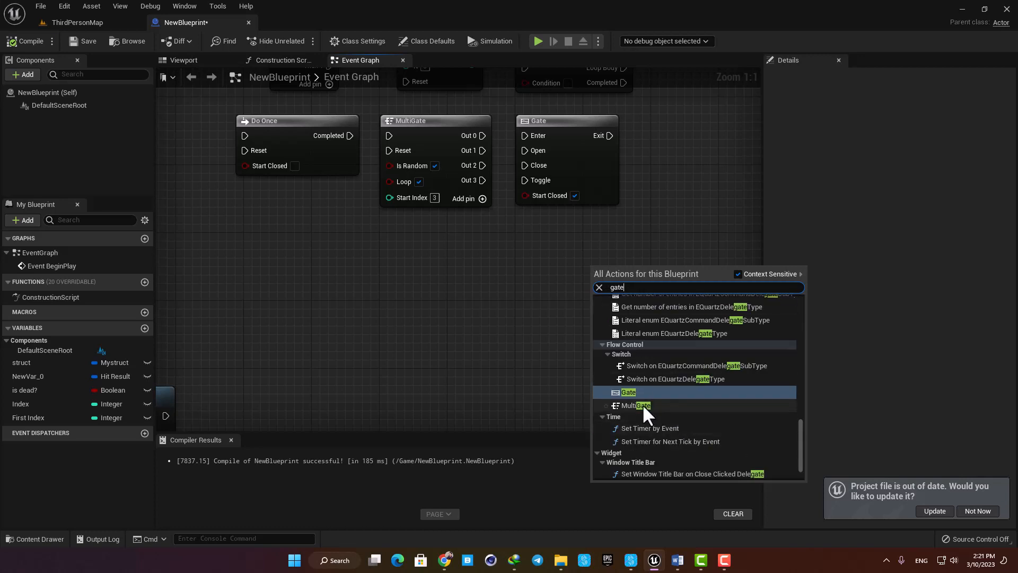
{"action": "mouse_move", "coordinate": [629, 391]}
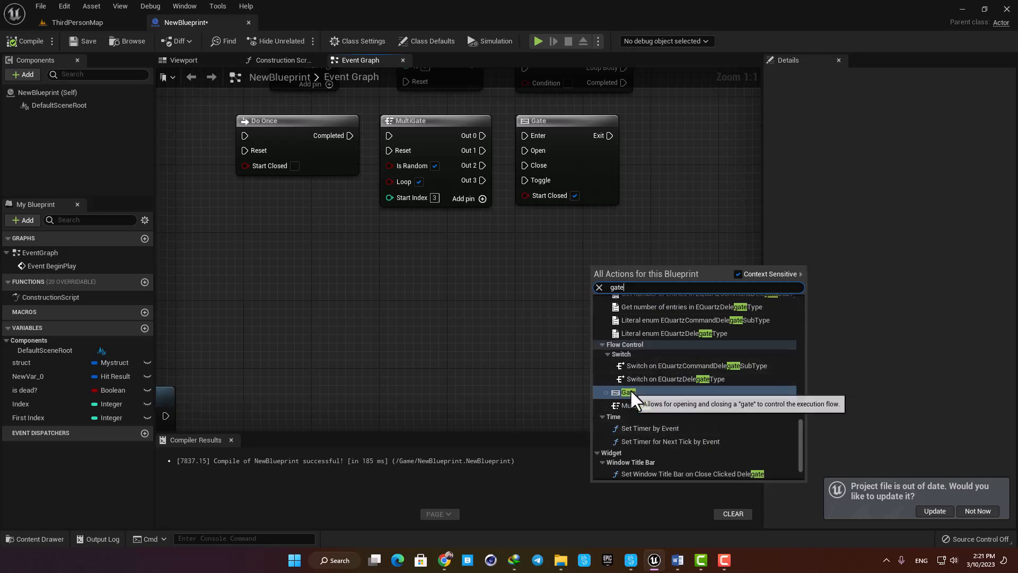
{"action": "left_click", "coordinate": [626, 391]}
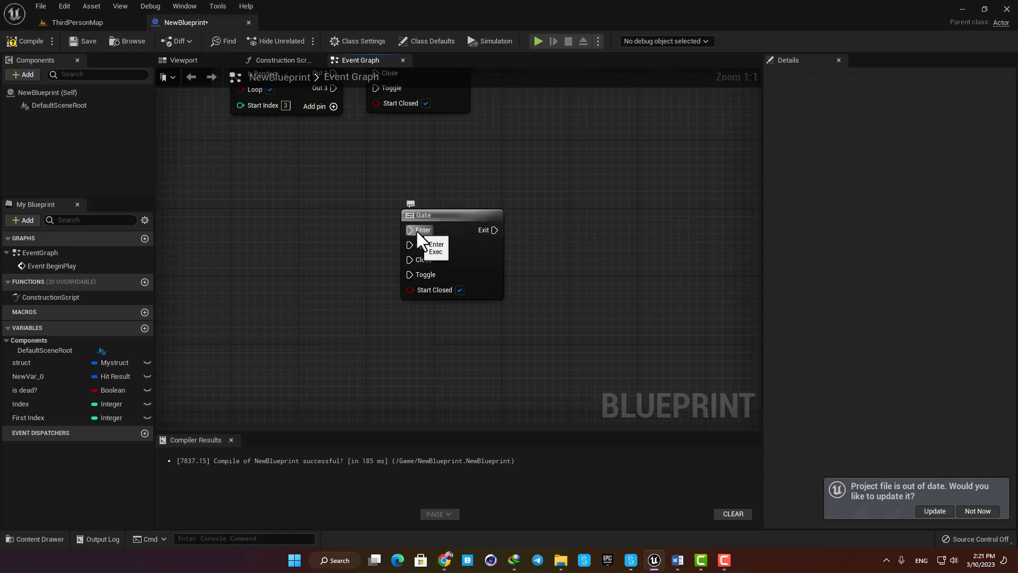
{"action": "mouse_move", "coordinate": [446, 230]}
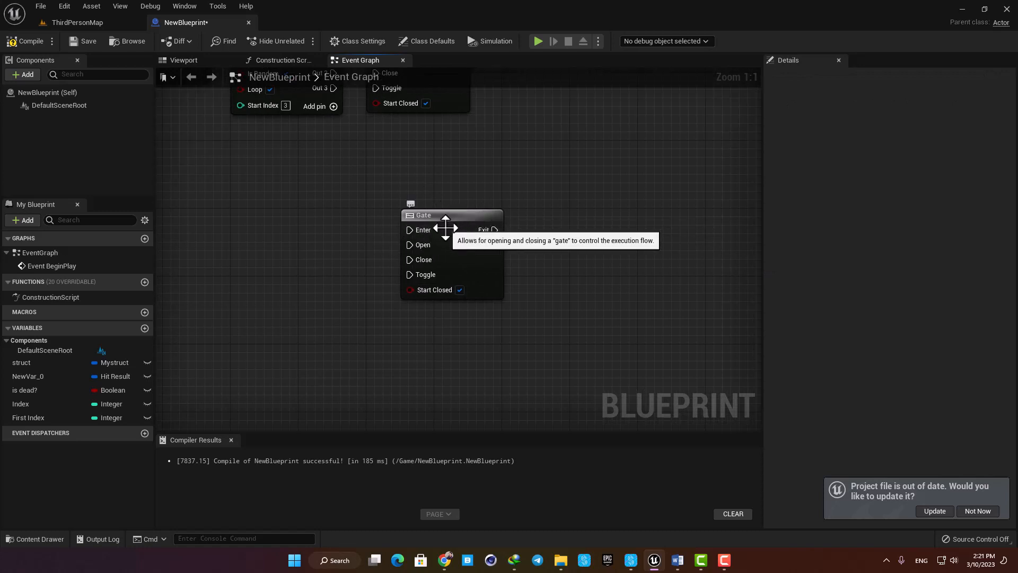
{"action": "mouse_move", "coordinate": [422, 245]}
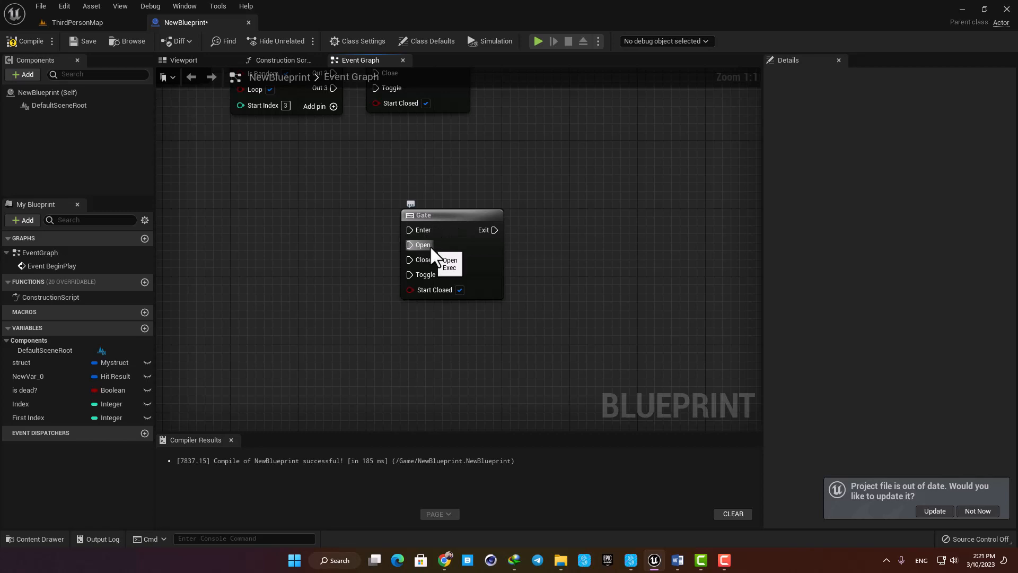
{"action": "mouse_move", "coordinate": [422, 266]}
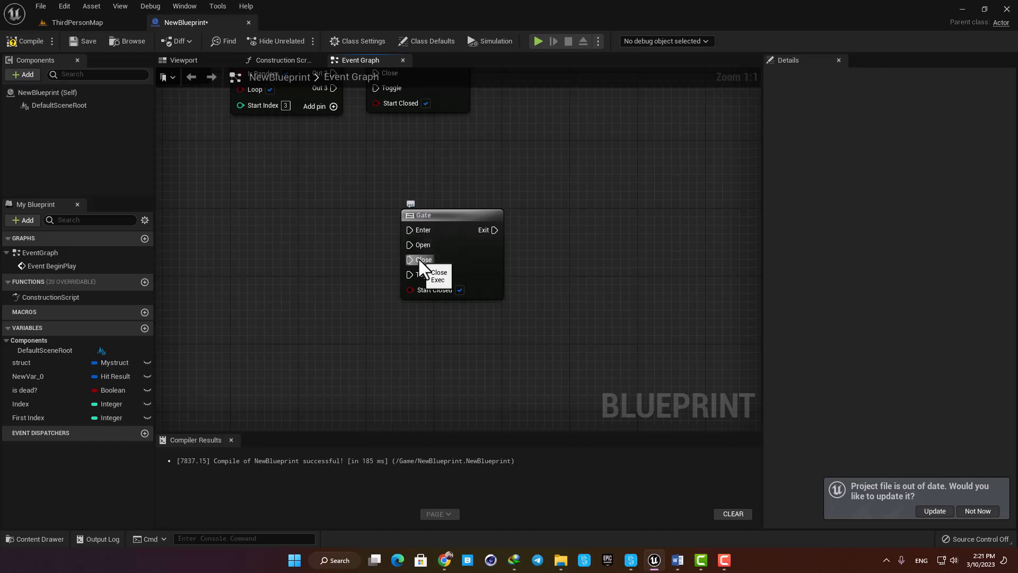
{"action": "mouse_move", "coordinate": [422, 274]}
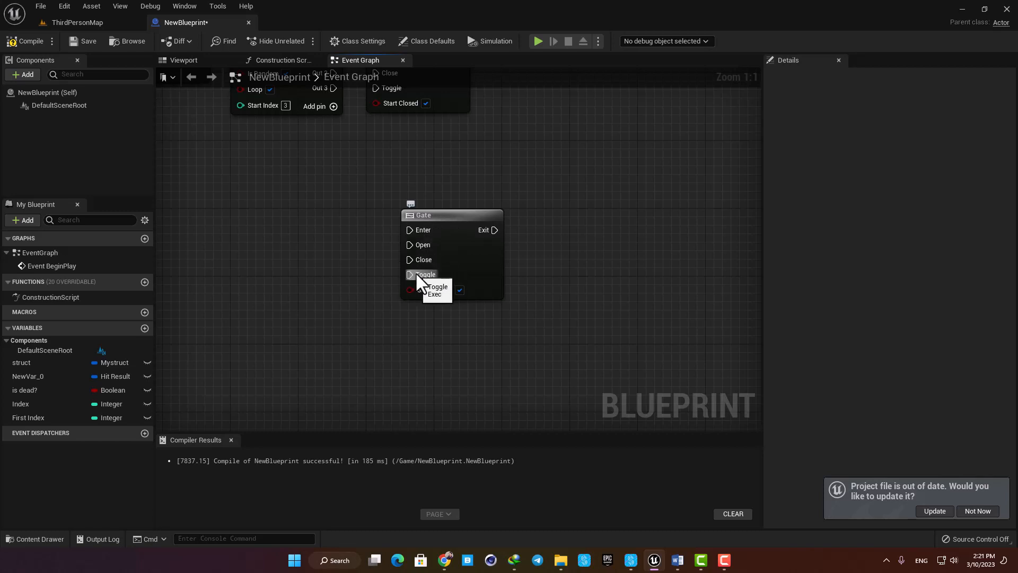
{"action": "mouse_move", "coordinate": [451, 289]}
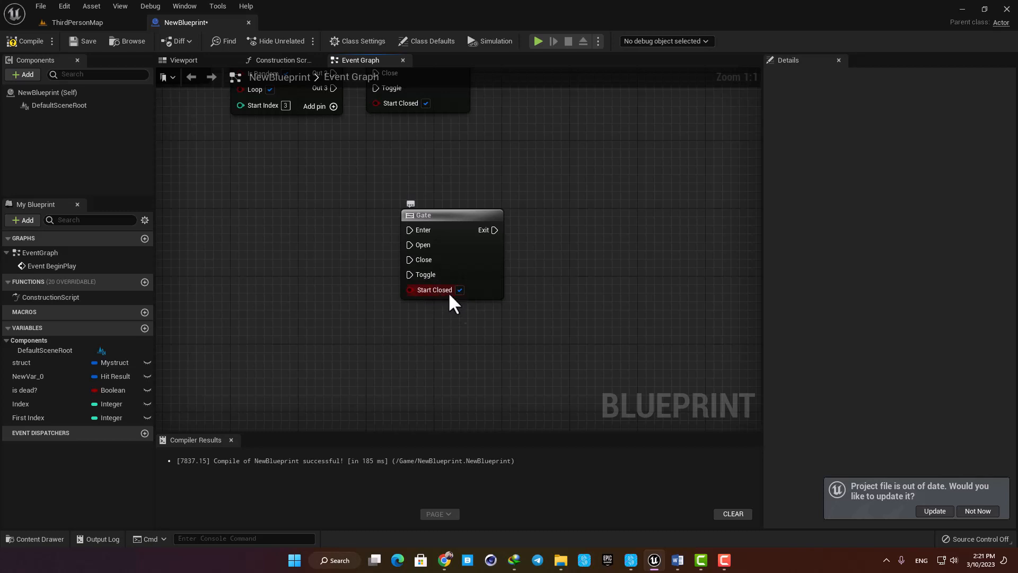
{"action": "mouse_move", "coordinate": [424, 274]}
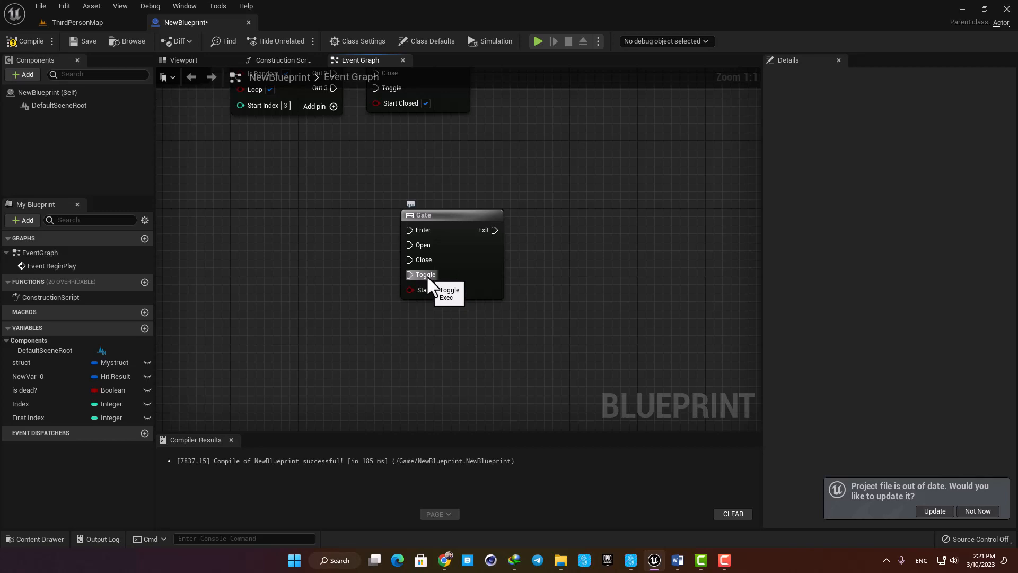
{"action": "mouse_move", "coordinate": [459, 292]}
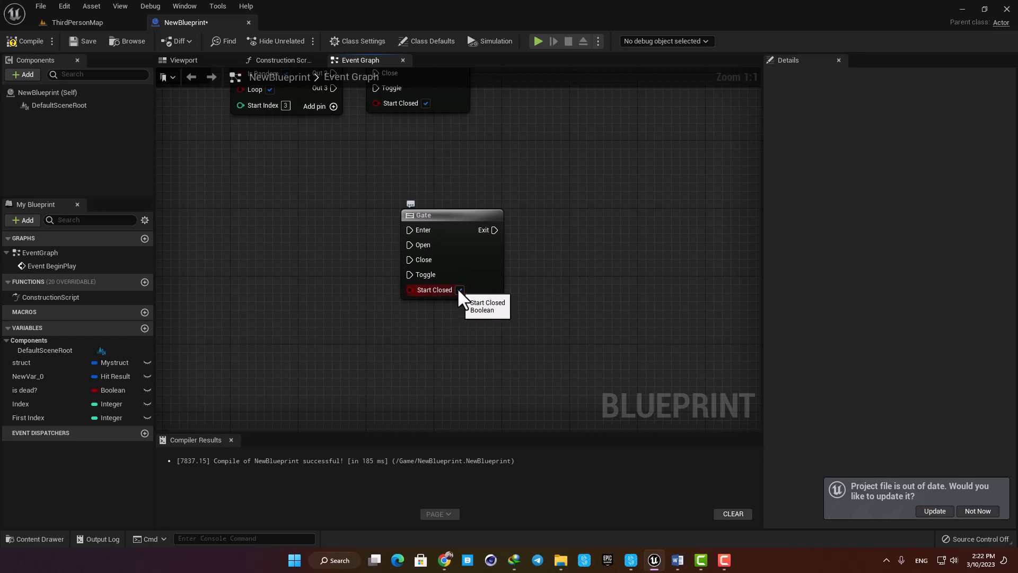
{"action": "mouse_move", "coordinate": [456, 284]}
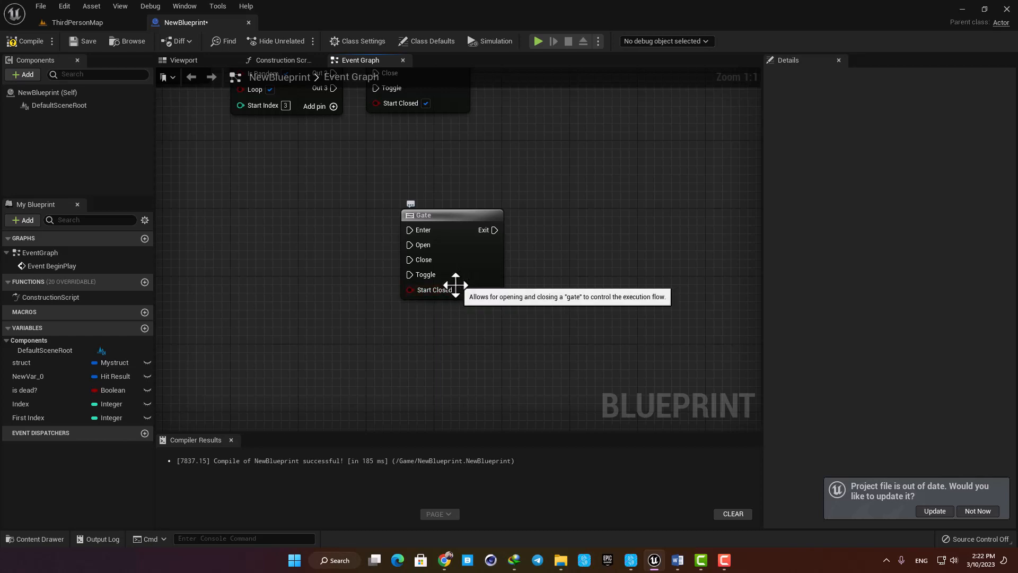
{"action": "mouse_move", "coordinate": [486, 337]}
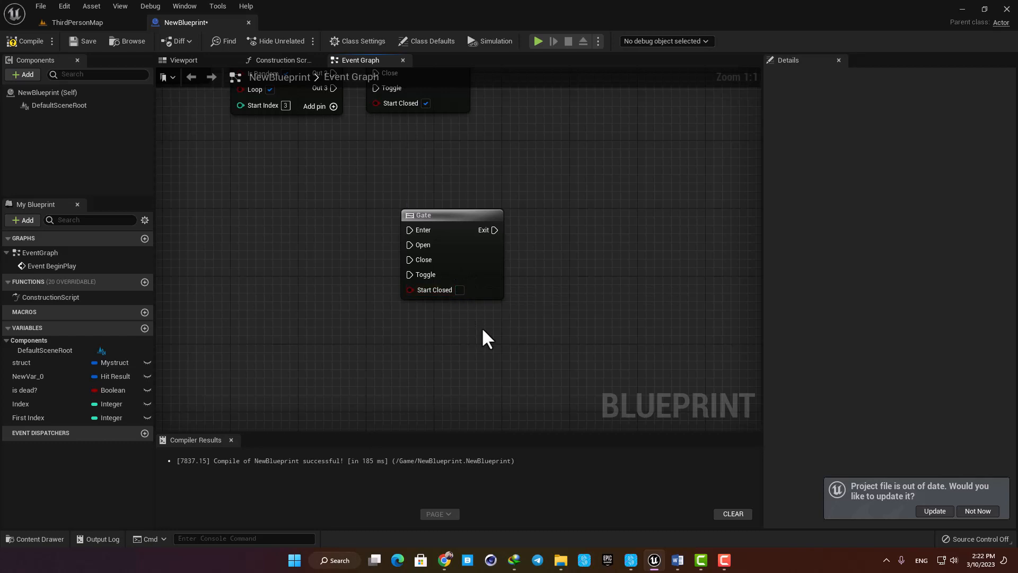
{"action": "mouse_move", "coordinate": [548, 233]}
{"action": "type", "text": "event ti"}
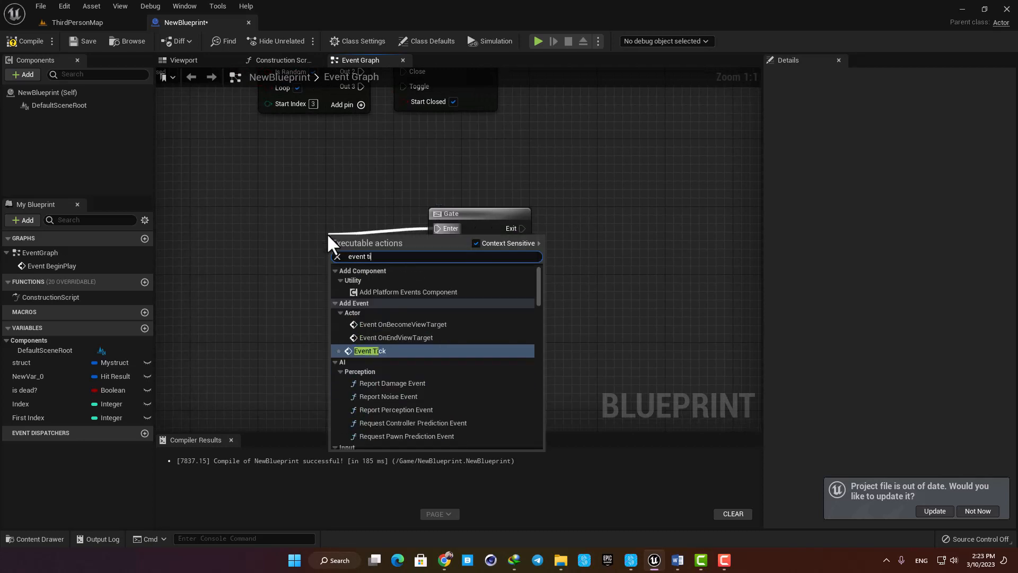
Feed Event Tick into the Gate, send its Exit to Print String, and set Start Closed.
{"action": "left_click", "coordinate": [370, 351]}
{"action": "type", "text": "print t"}
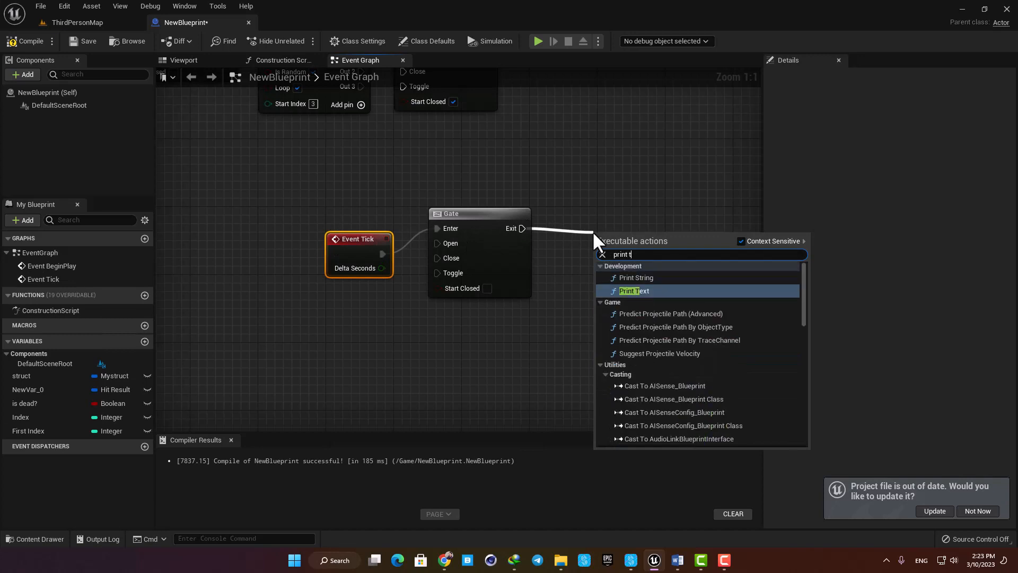
{"action": "left_click", "coordinate": [636, 277]}
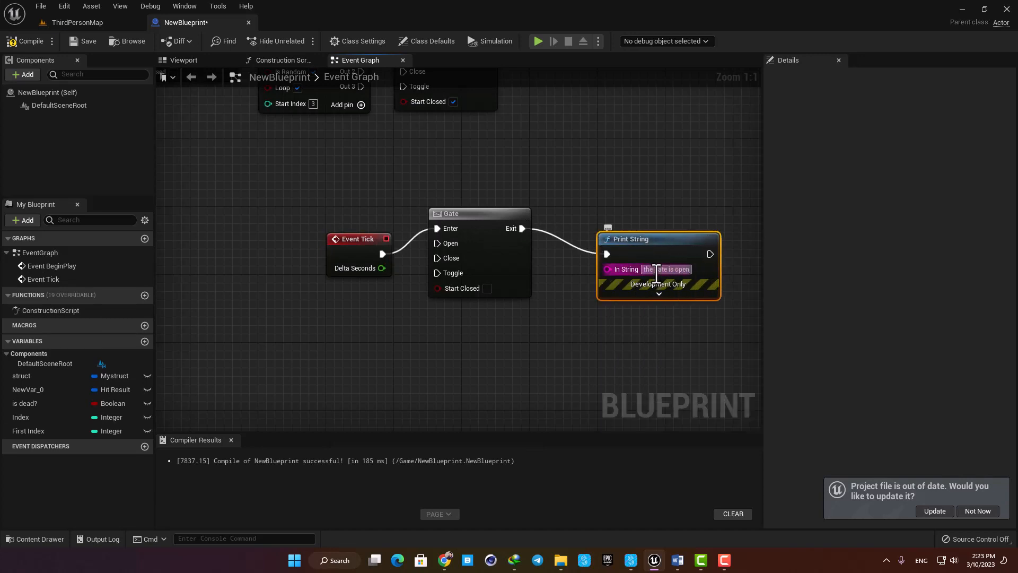
{"action": "left_click", "coordinate": [584, 288]}
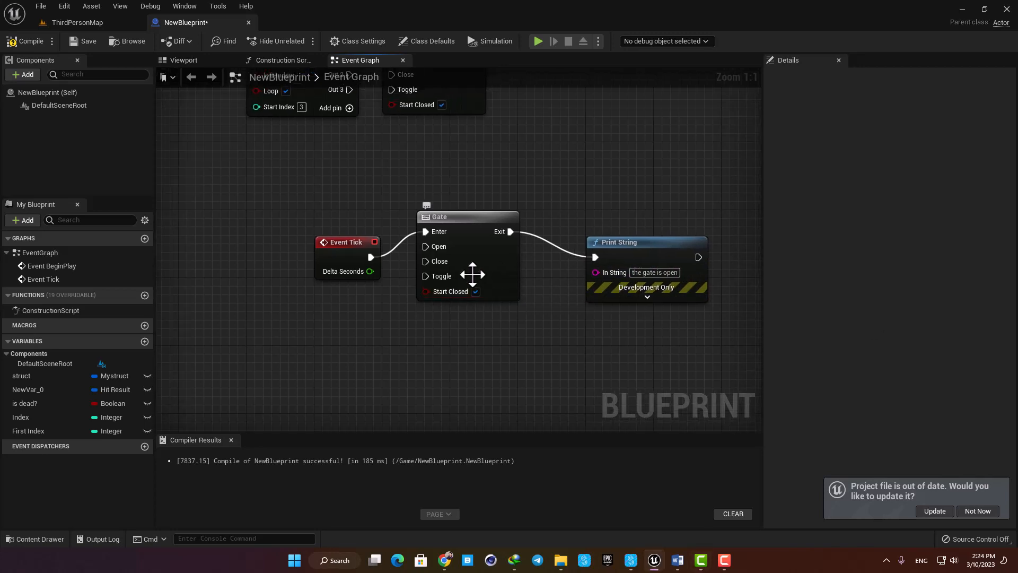
{"action": "mouse_move", "coordinate": [538, 42]}
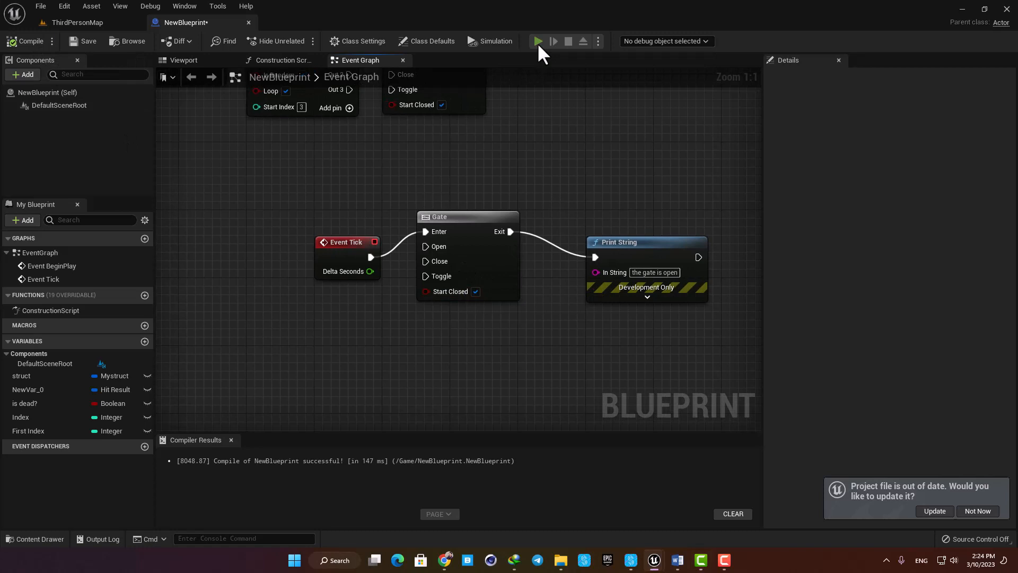
Play-test with the gate closed, then with Start Closed unticked so "the gate is open" prints every tick.
{"action": "left_click", "coordinate": [536, 42]}
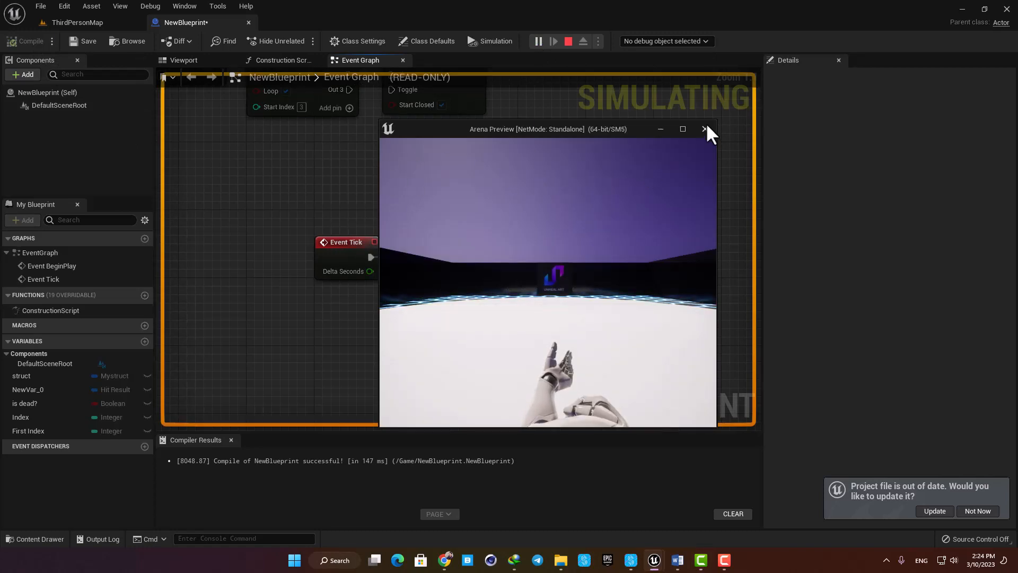
{"action": "left_click", "coordinate": [704, 129]}
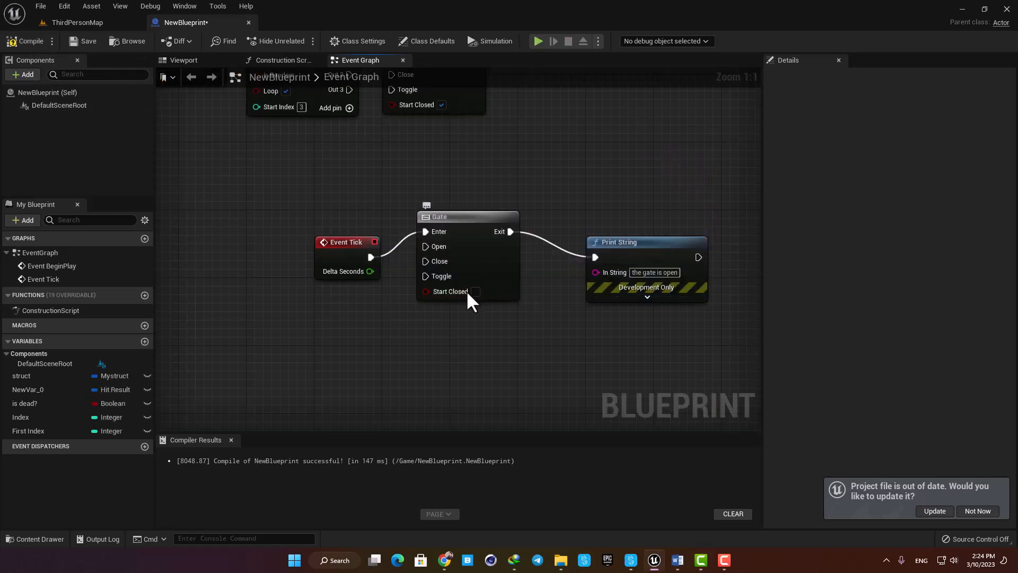
{"action": "mouse_move", "coordinate": [538, 41]}
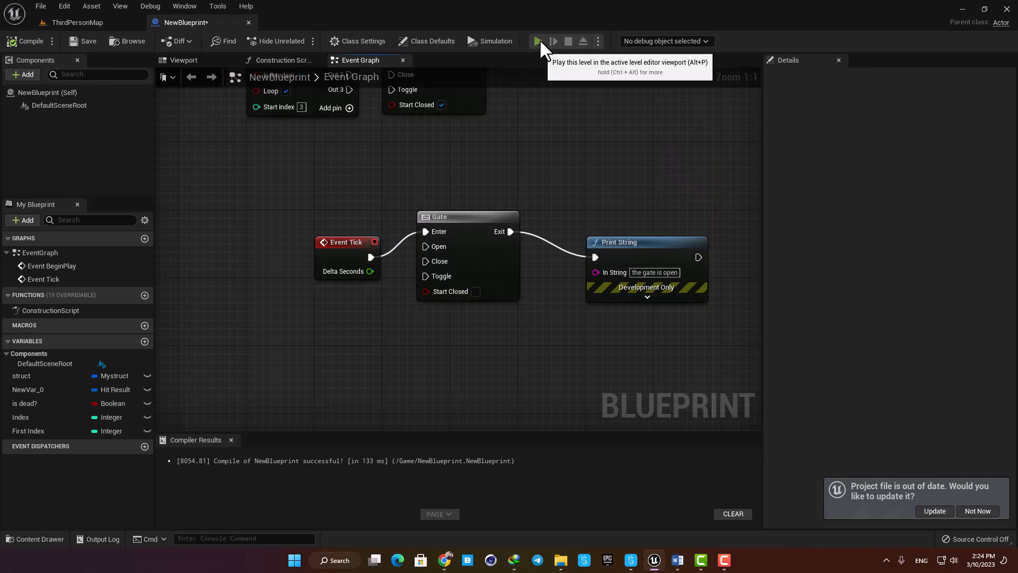
{"action": "left_click", "coordinate": [536, 42]}
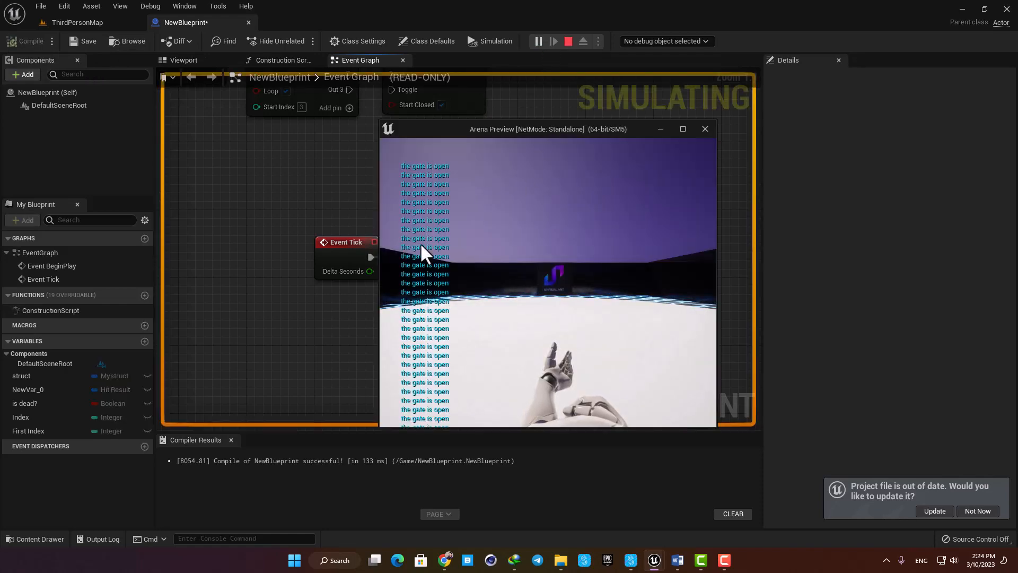
{"action": "left_click", "coordinate": [704, 129]}
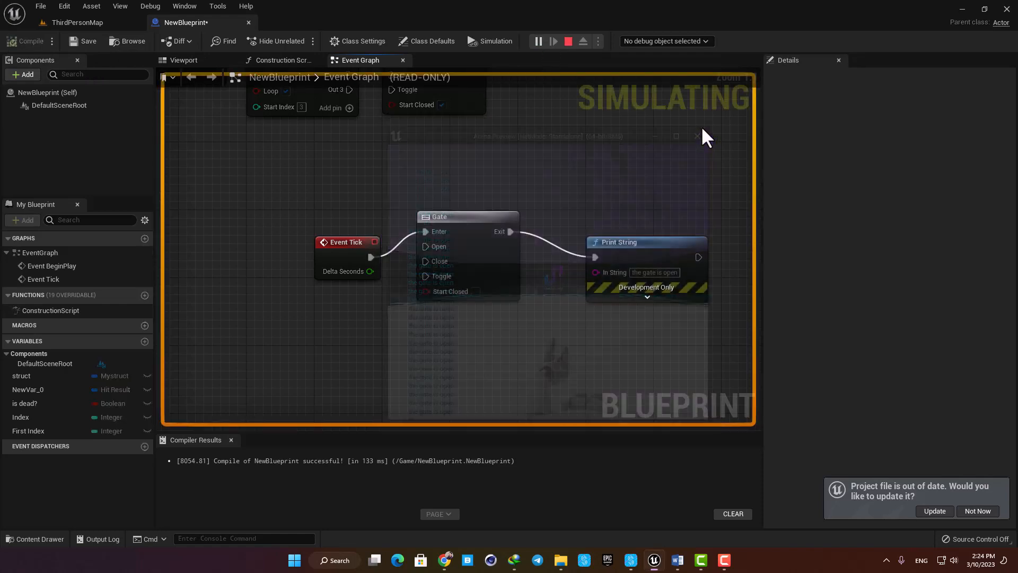
{"action": "left_click", "coordinate": [567, 41]}
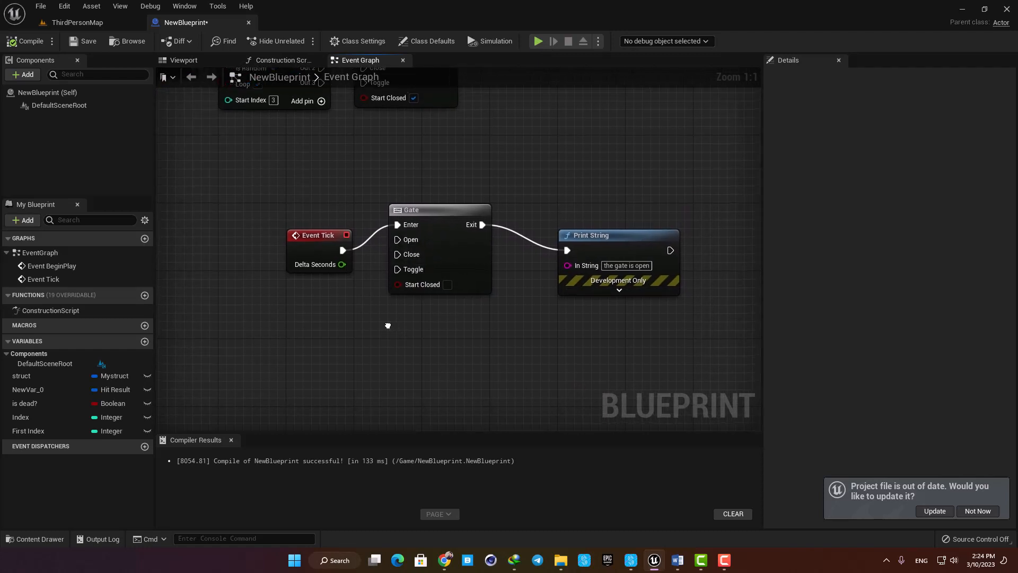
Scroll the Event Graph to make room for the BeginPlay and key-event nodes.
{"action": "scroll", "scroll_direction": "down", "scroll_amount": 3}
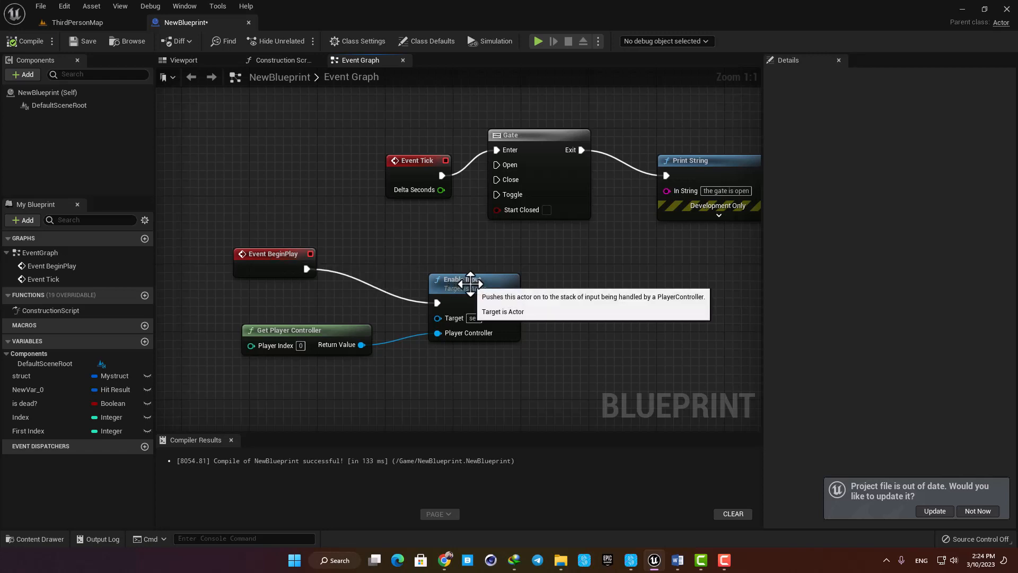
{"action": "mouse_move", "coordinate": [274, 262]}
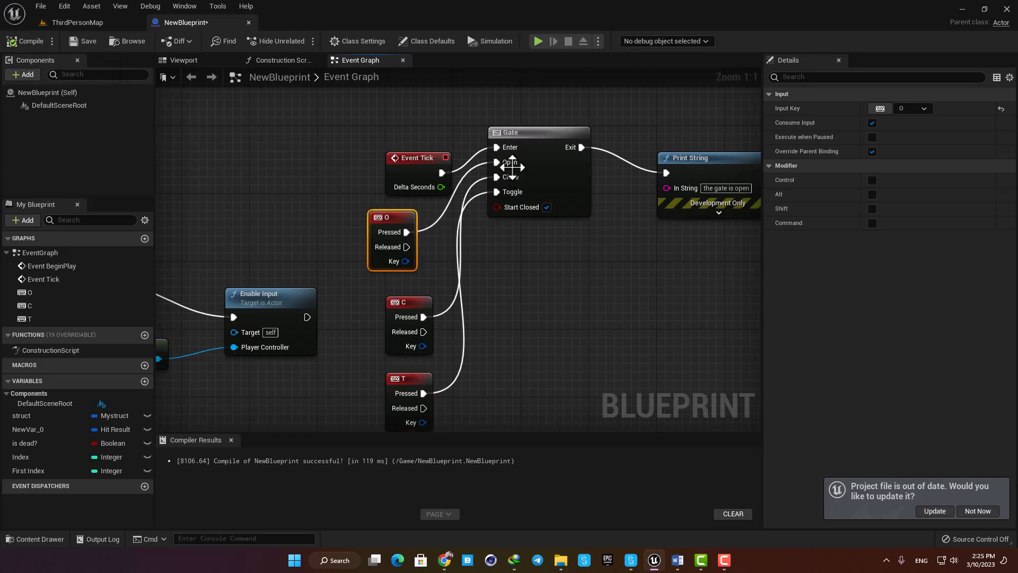
{"action": "mouse_move", "coordinate": [409, 299]}
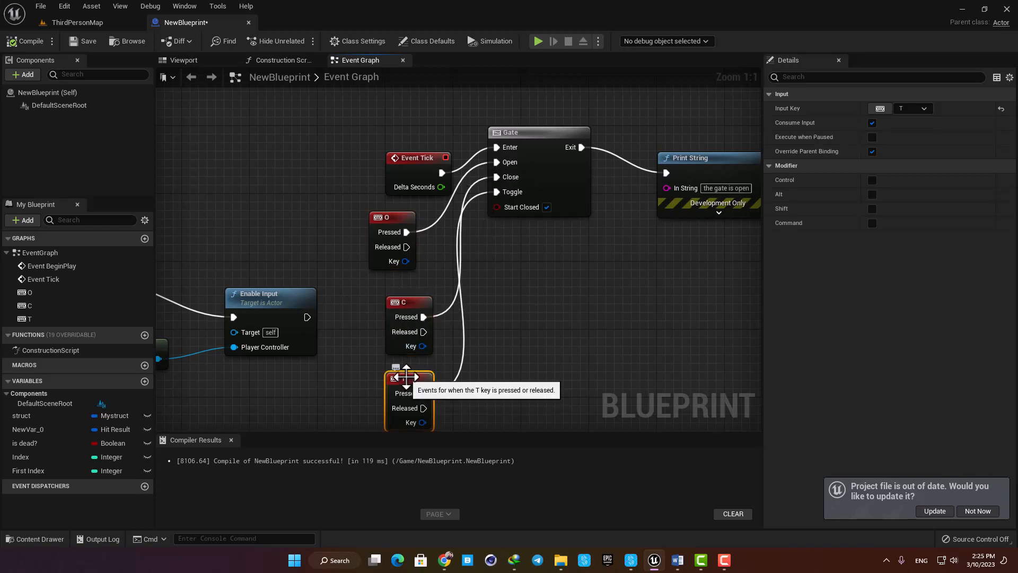
{"action": "mouse_move", "coordinate": [538, 41]}
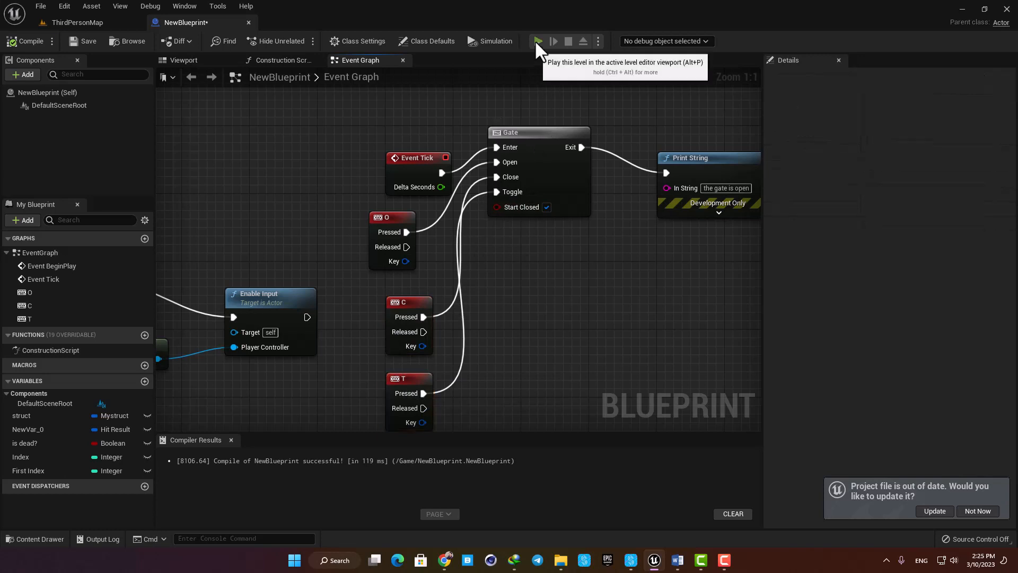
{"action": "left_click", "coordinate": [536, 42]}
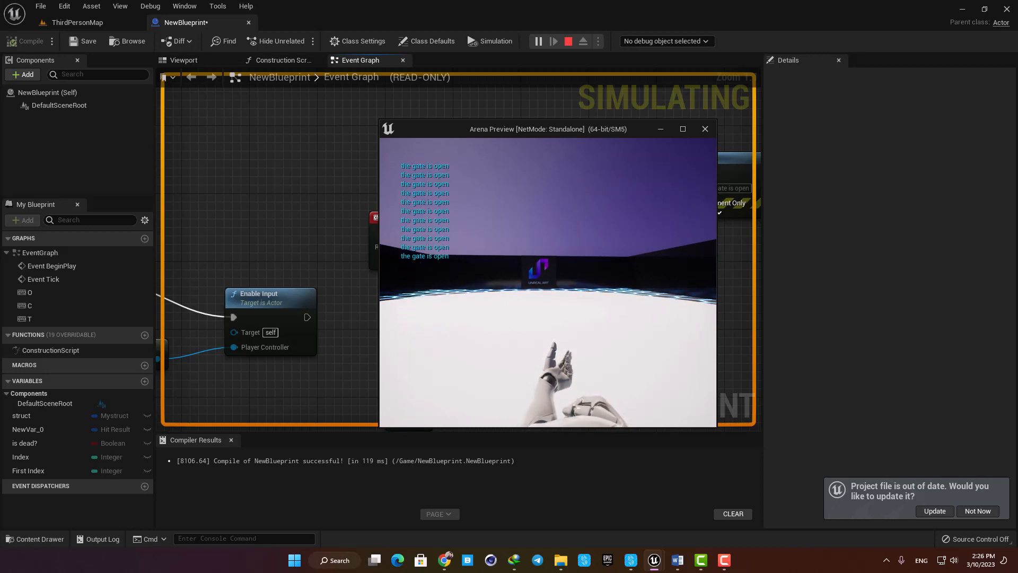
{"action": "left_click", "coordinate": [567, 42]}
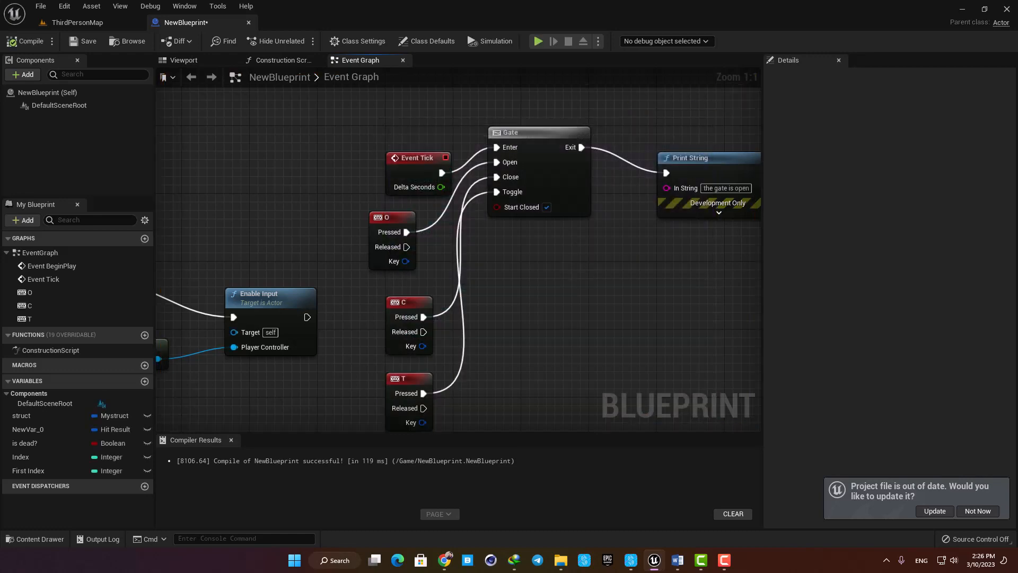
Scroll the Event Graph to view the Gate and its key-event nodes together.
{"action": "scroll", "scroll_direction": "down", "scroll_amount": 3}
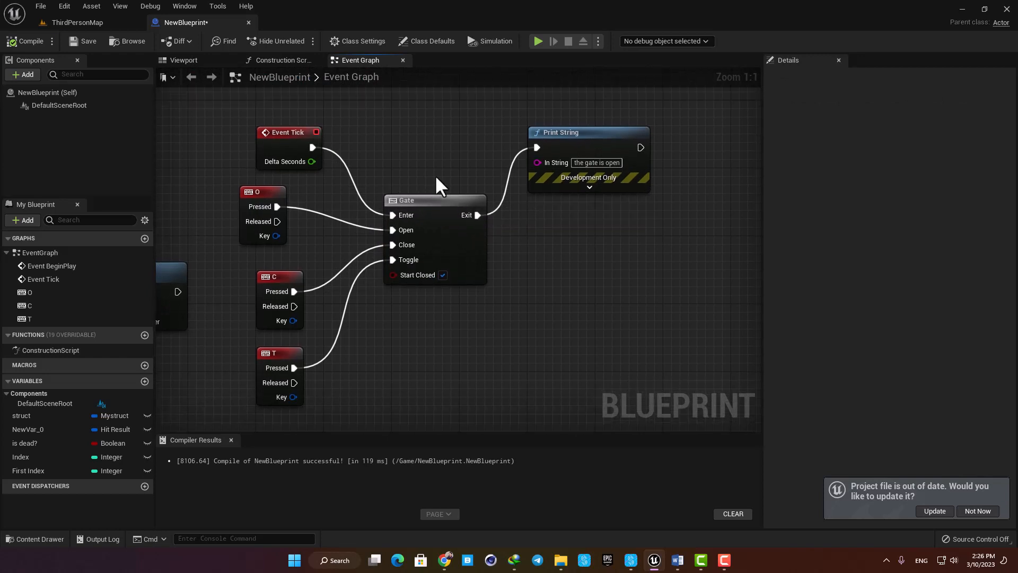
{"action": "mouse_move", "coordinate": [441, 189]}
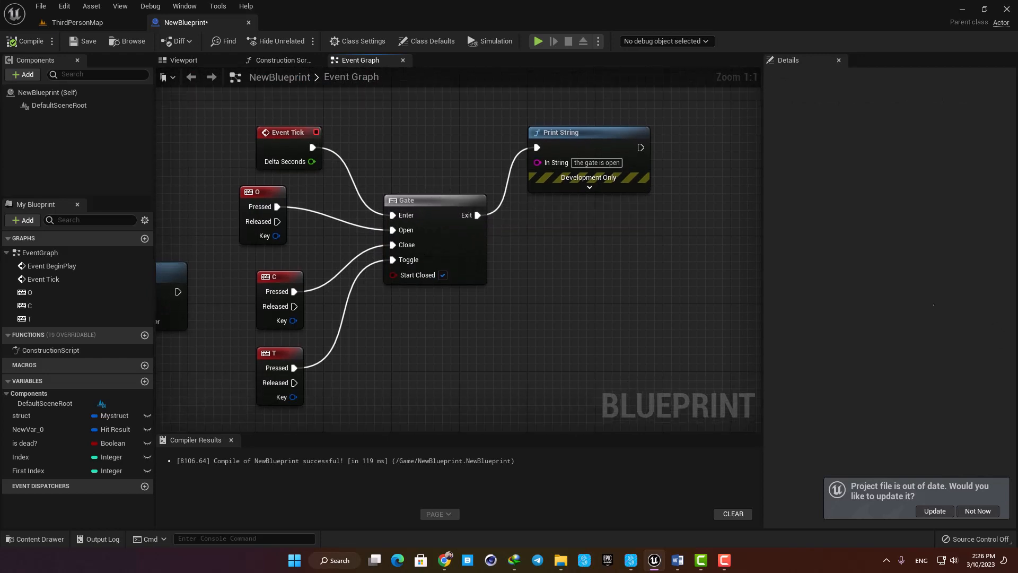